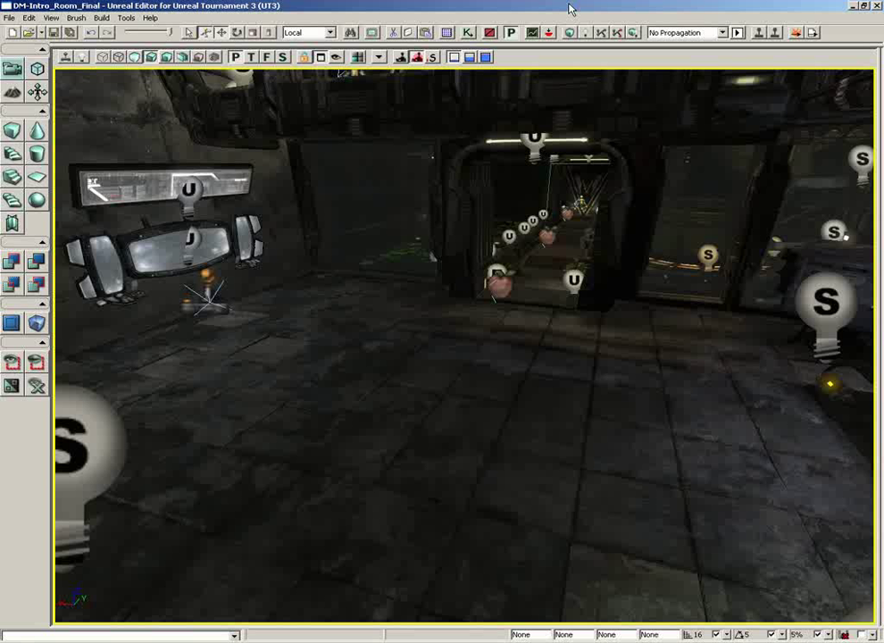
mouse_move(409, 9)
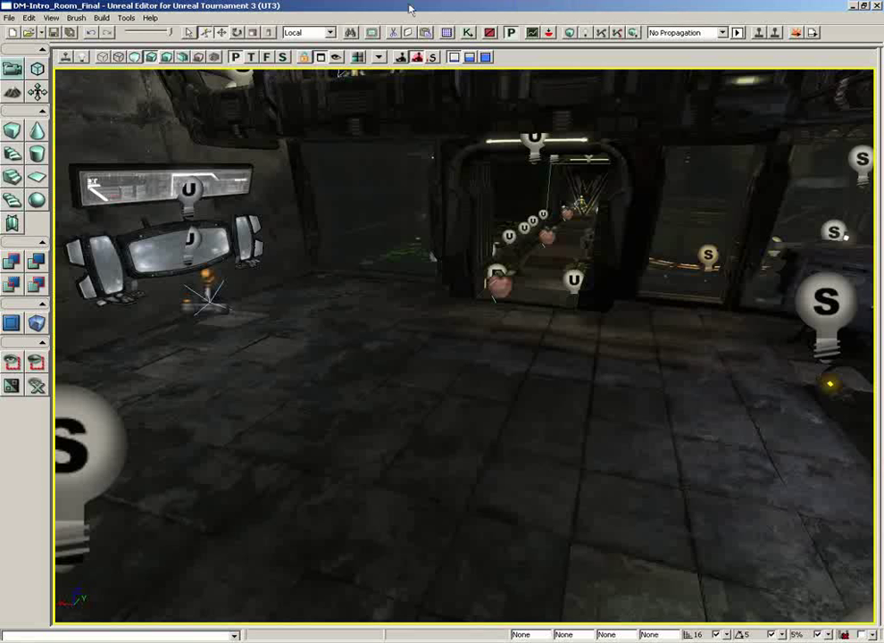
mouse_move(350, 32)
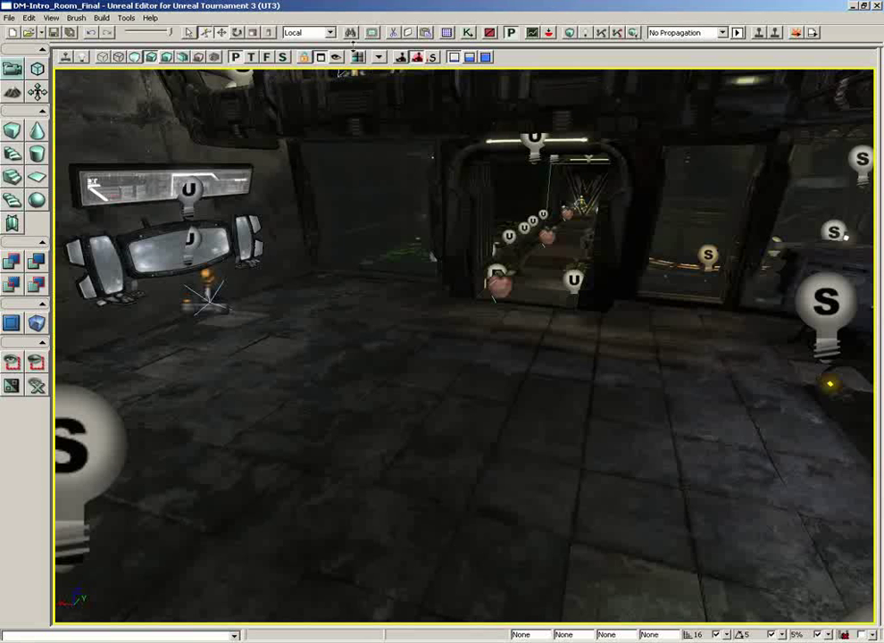
Bring up the Search For Actors window listing all 592 actors in DM-Intro_Room_Final.
click(350, 32)
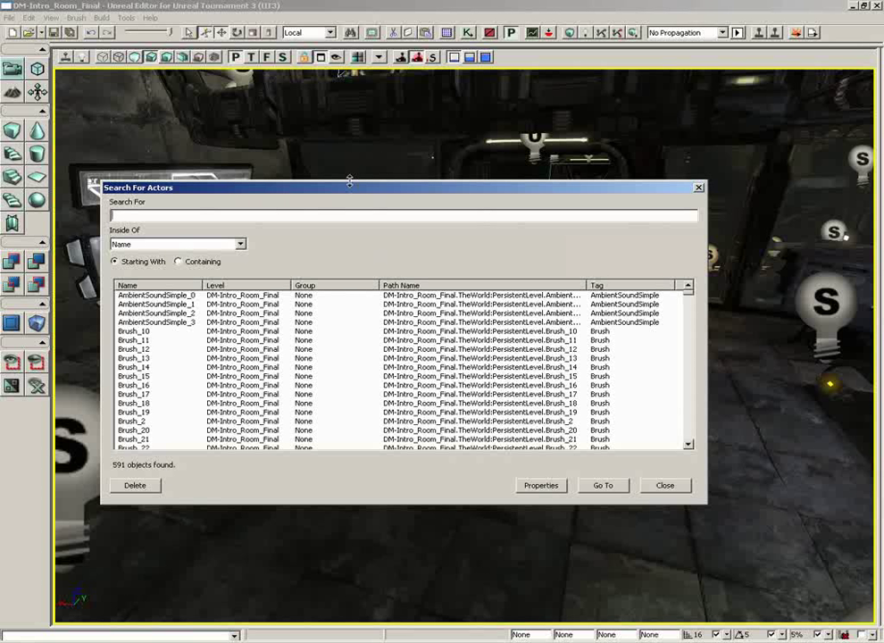
mouse_move(675, 279)
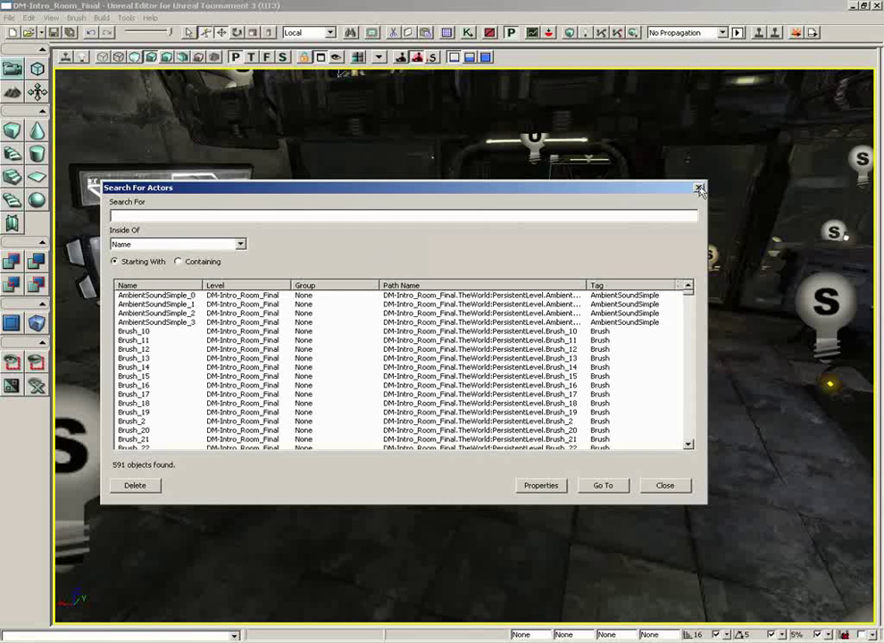
Close the Search For Actors window and return to the level viewport.
click(700, 187)
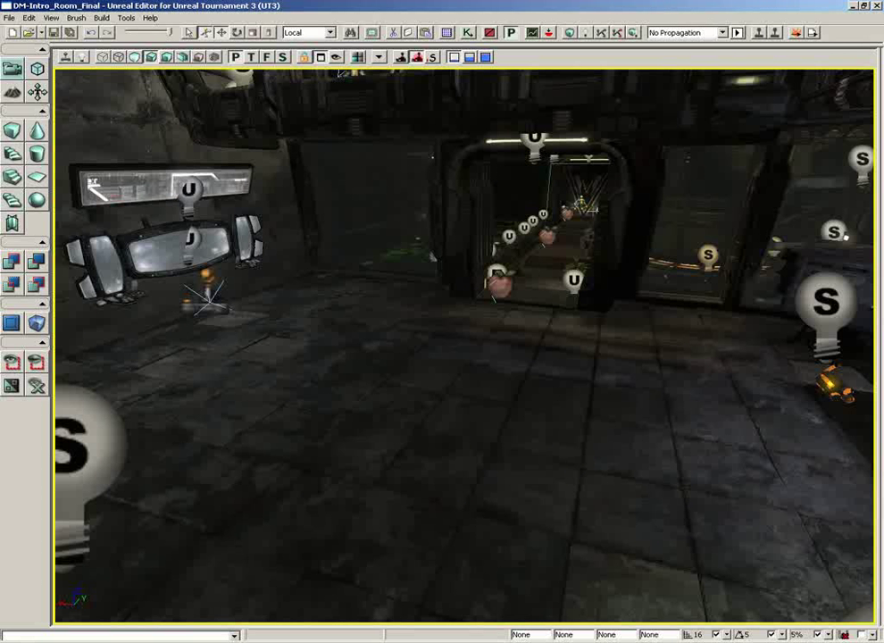
mouse_move(372, 32)
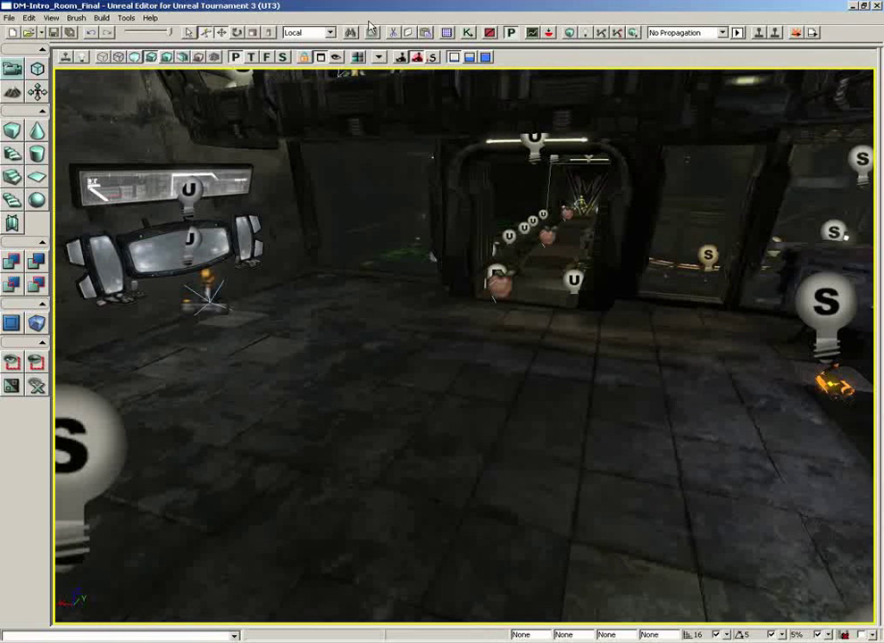
mouse_move(392, 32)
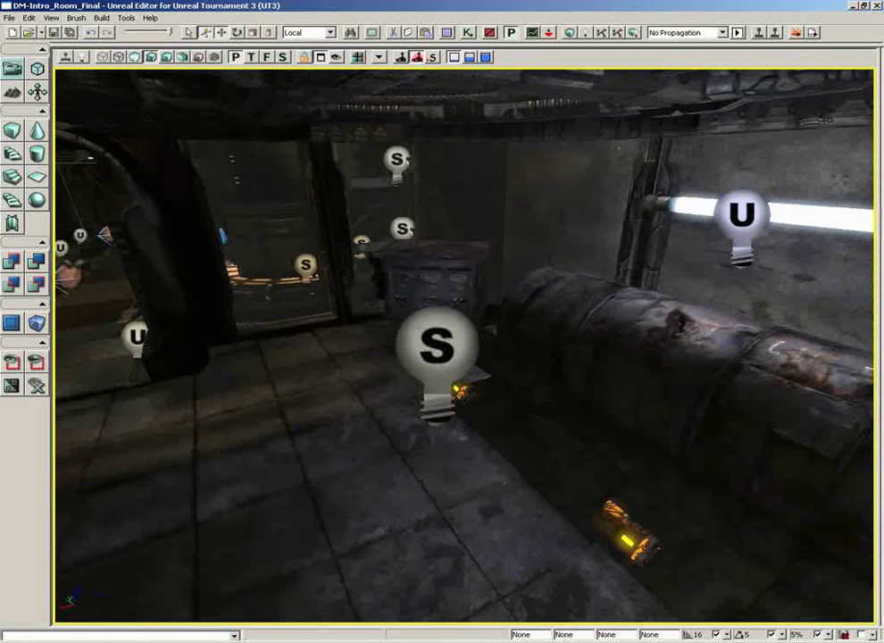
click(437, 343)
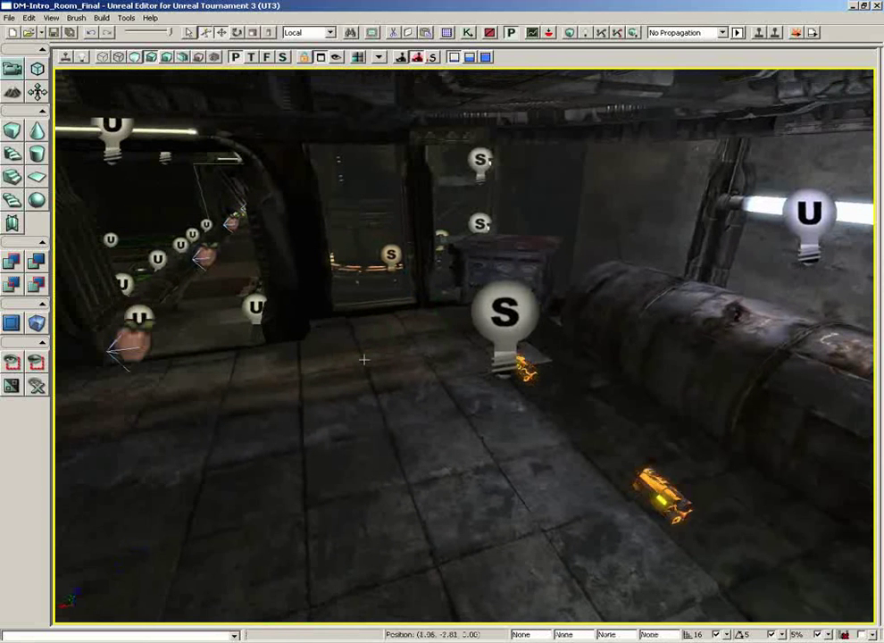
click(507, 311)
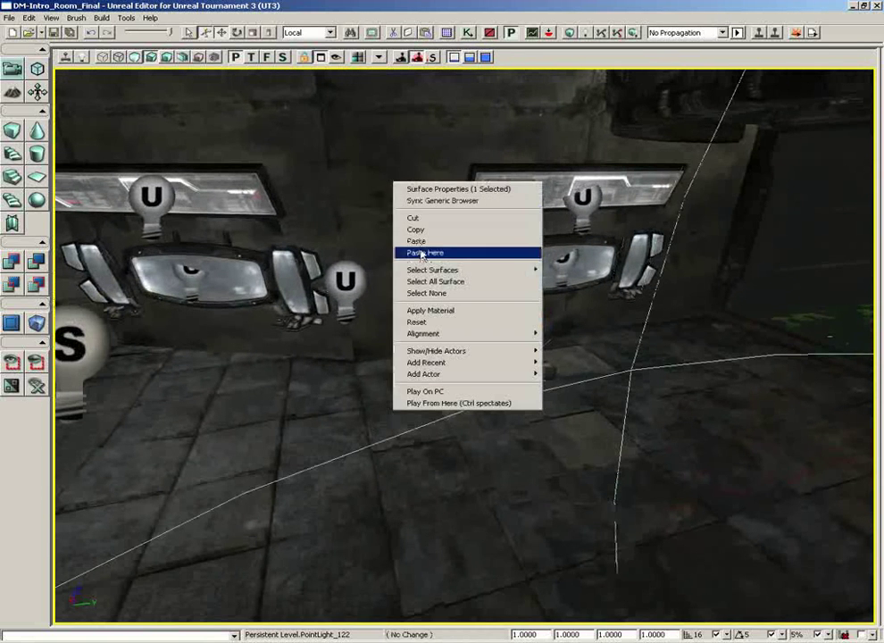
click(425, 254)
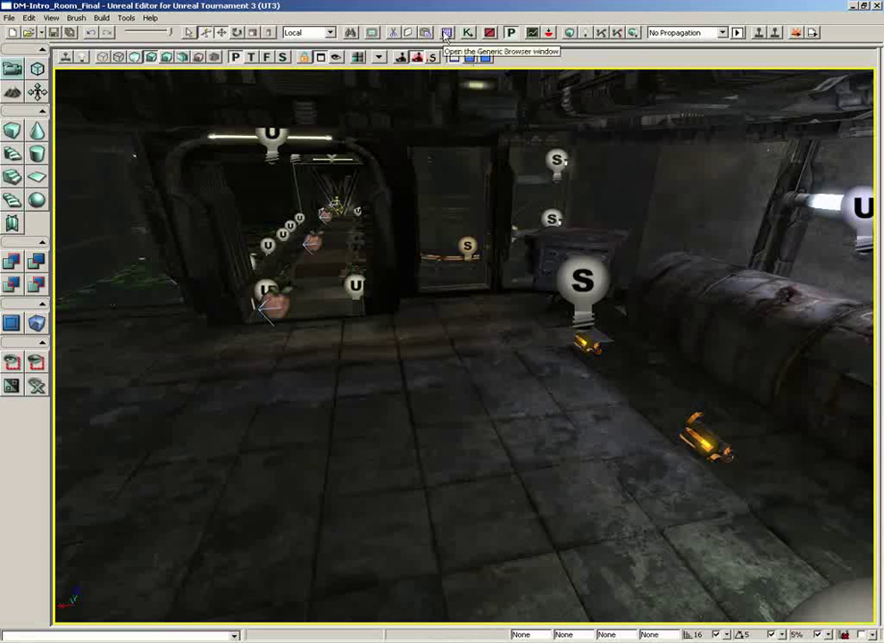
Look through the Generic Browser's Actor Classes and Referenced Assets tabs, then close it.
click(447, 32)
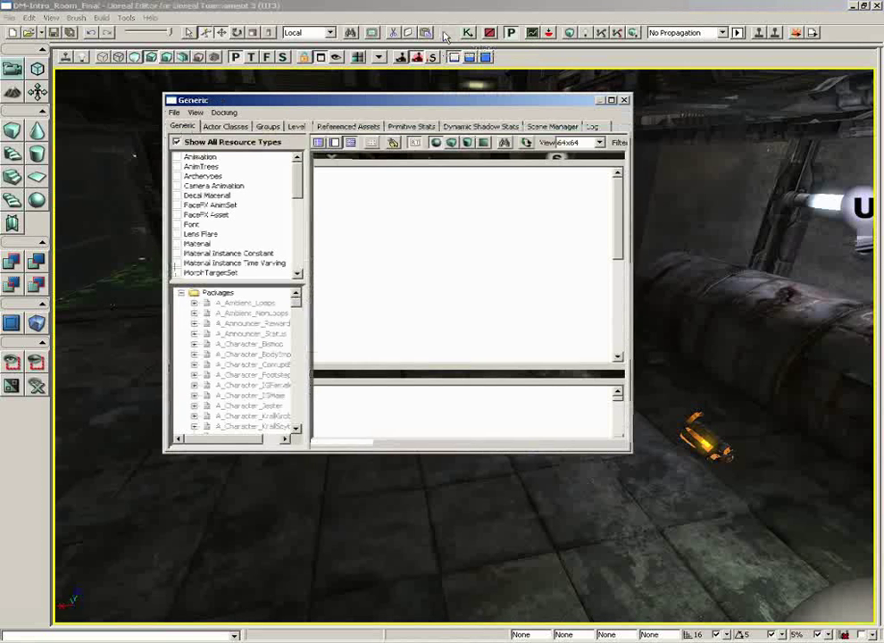
click(225, 125)
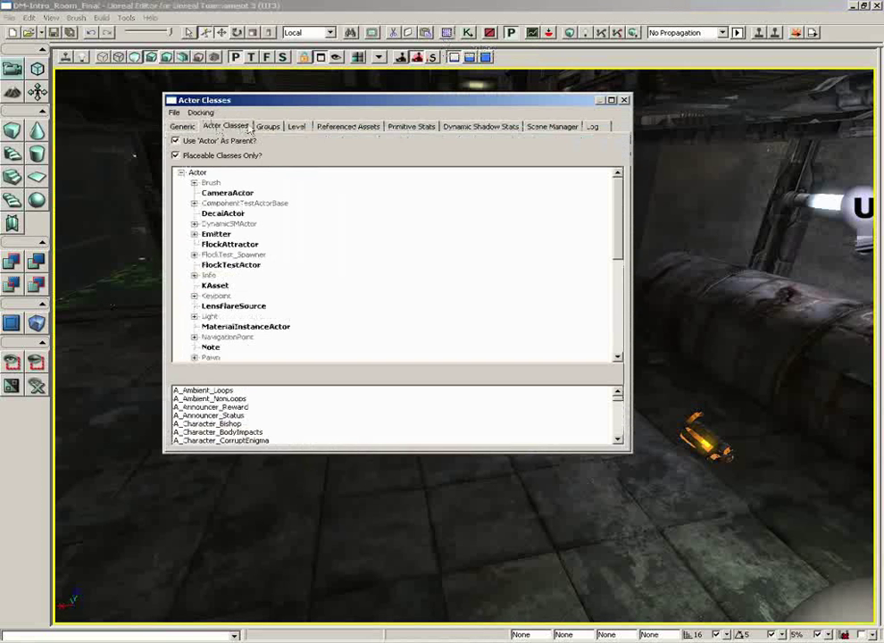
click(347, 125)
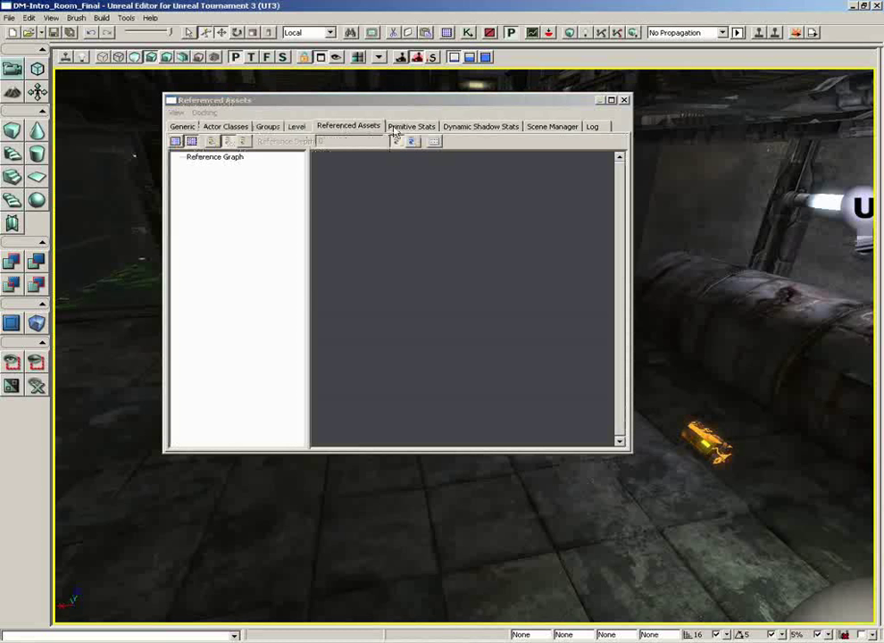
click(182, 125)
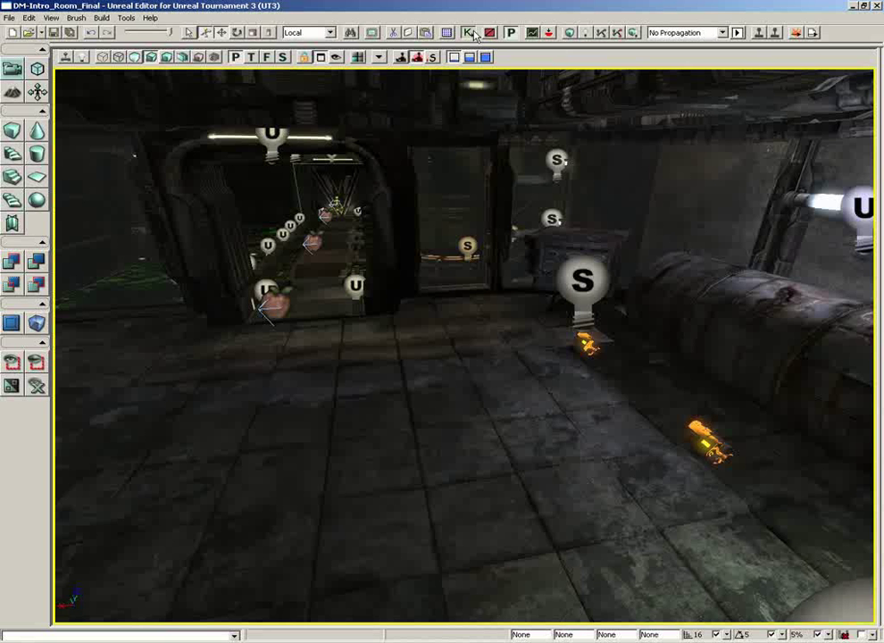
Bring up the level's Kismet Main_Sequence graph of Matinee actions.
click(471, 32)
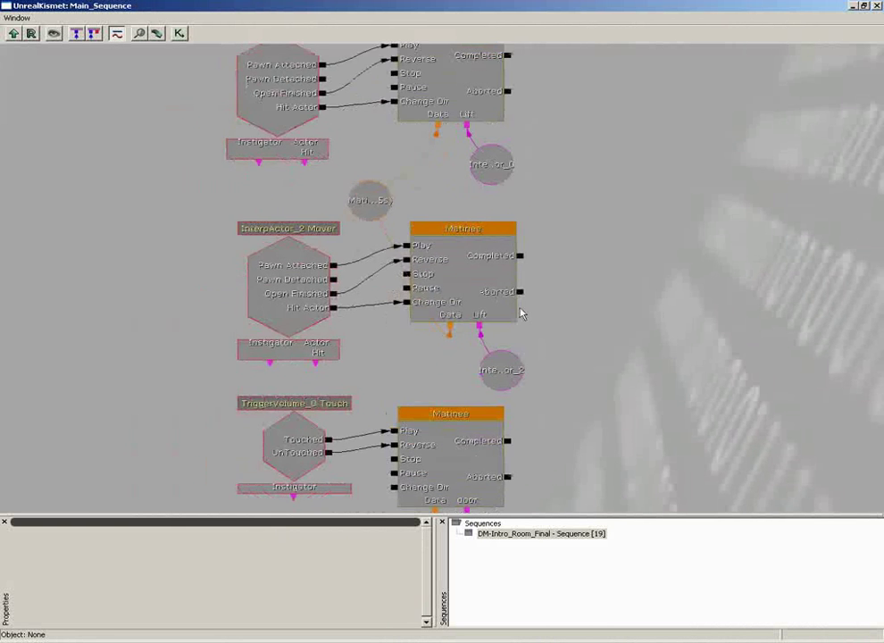
scroll(down, 3)
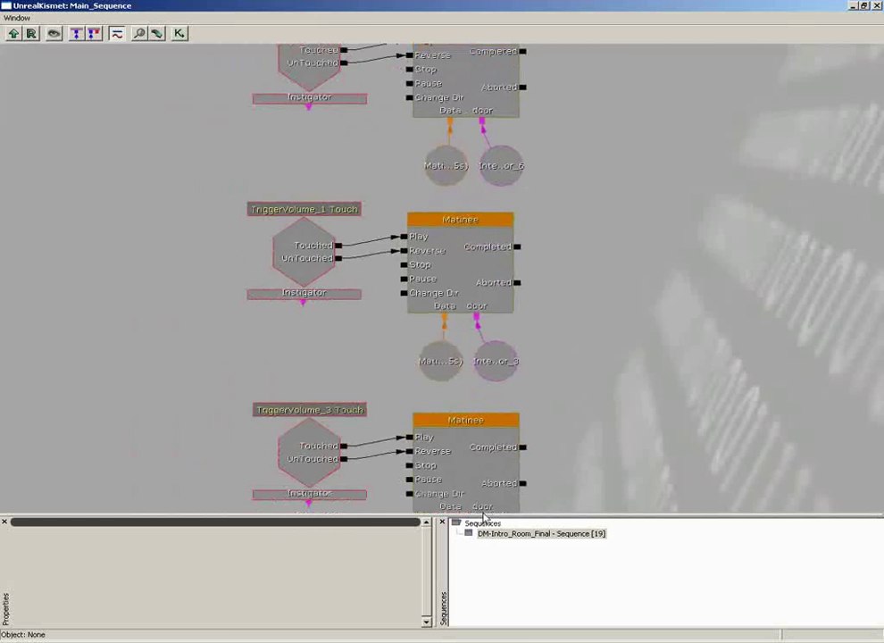
scroll(down, 3)
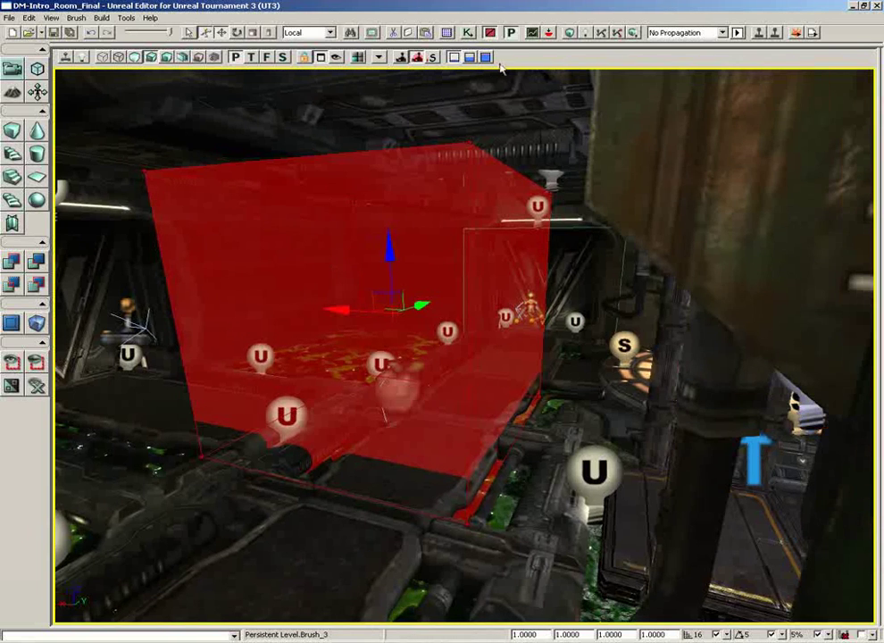
mouse_move(491, 33)
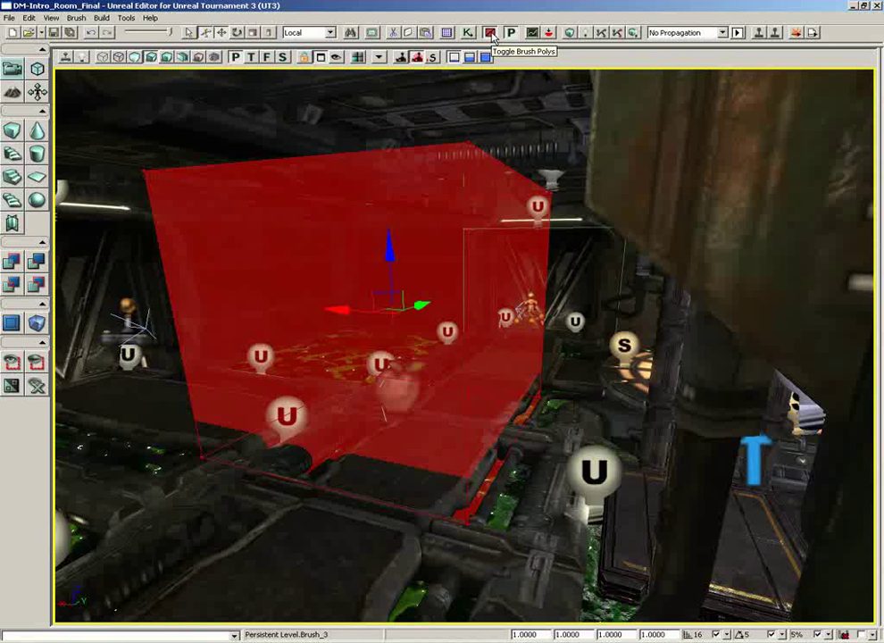
click(490, 32)
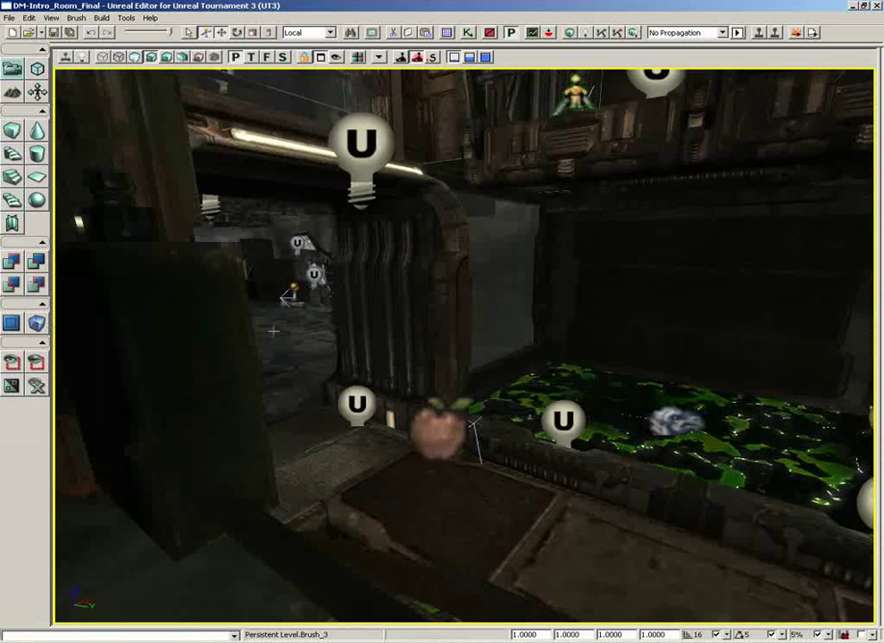
Toggle Prefab Lock from the View menu.
click(50, 18)
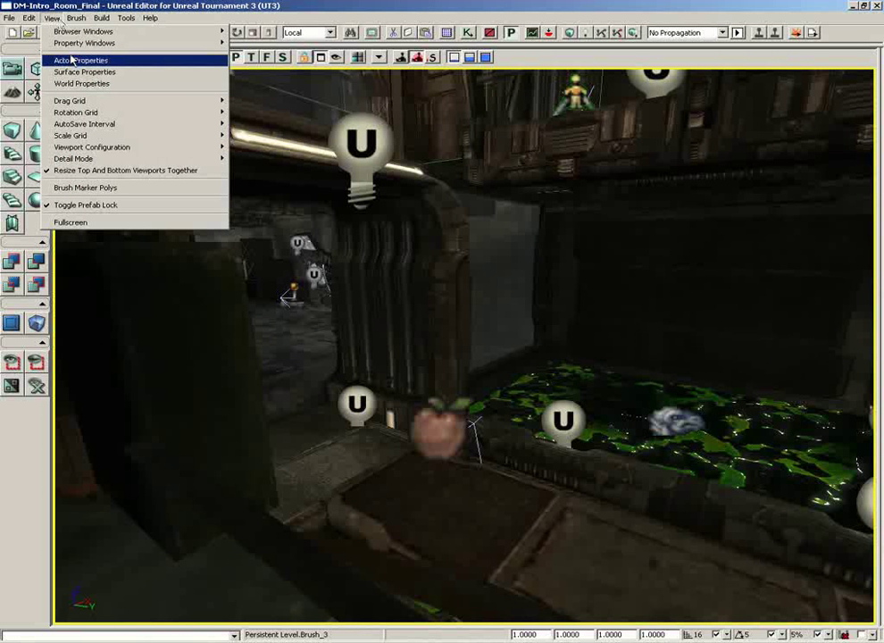
mouse_move(86, 204)
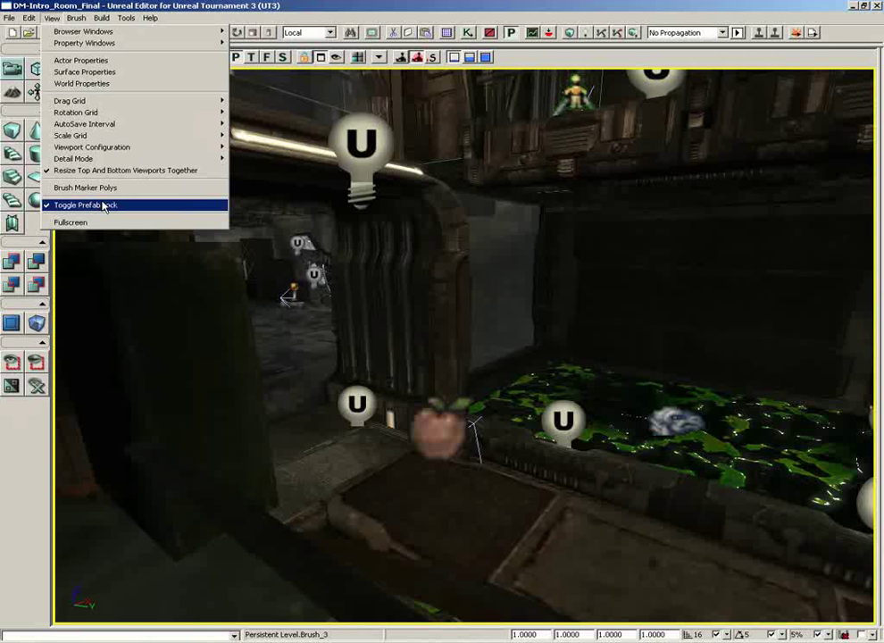
click(86, 203)
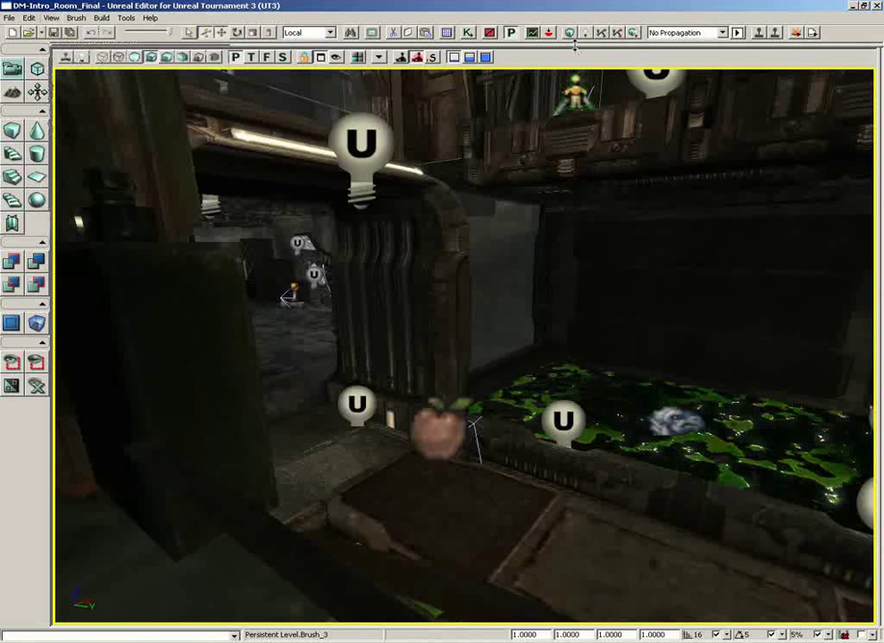
mouse_move(511, 33)
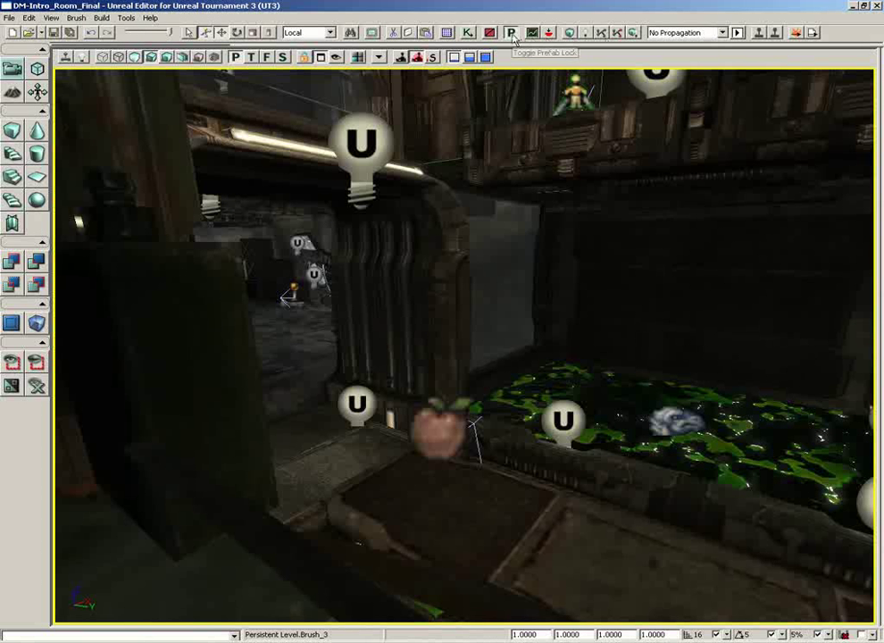
mouse_move(510, 32)
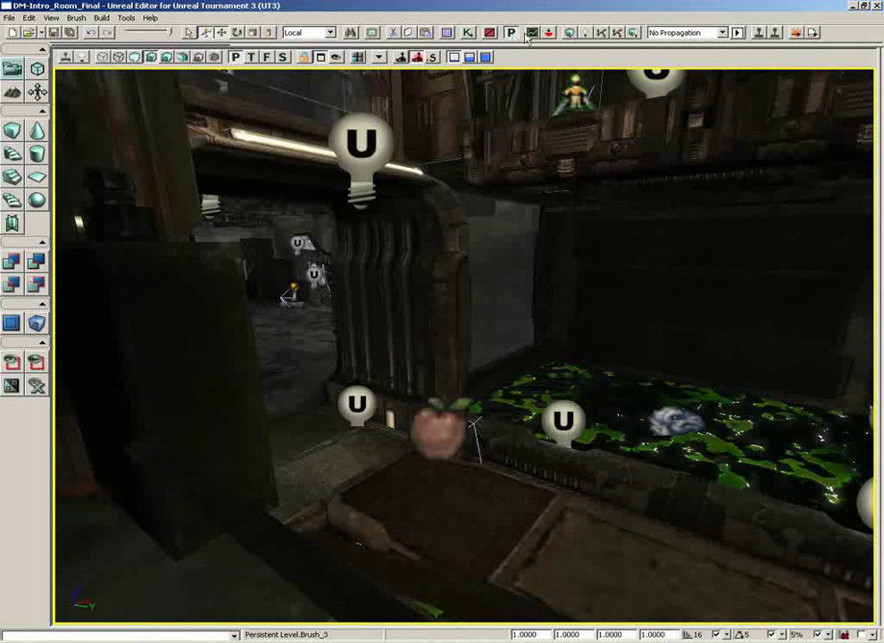
mouse_move(533, 32)
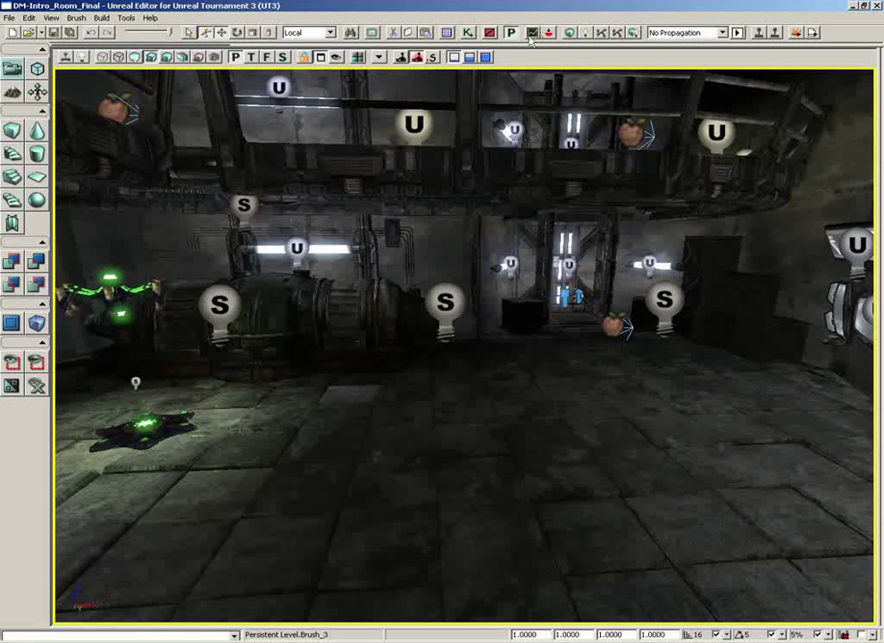
mouse_move(532, 32)
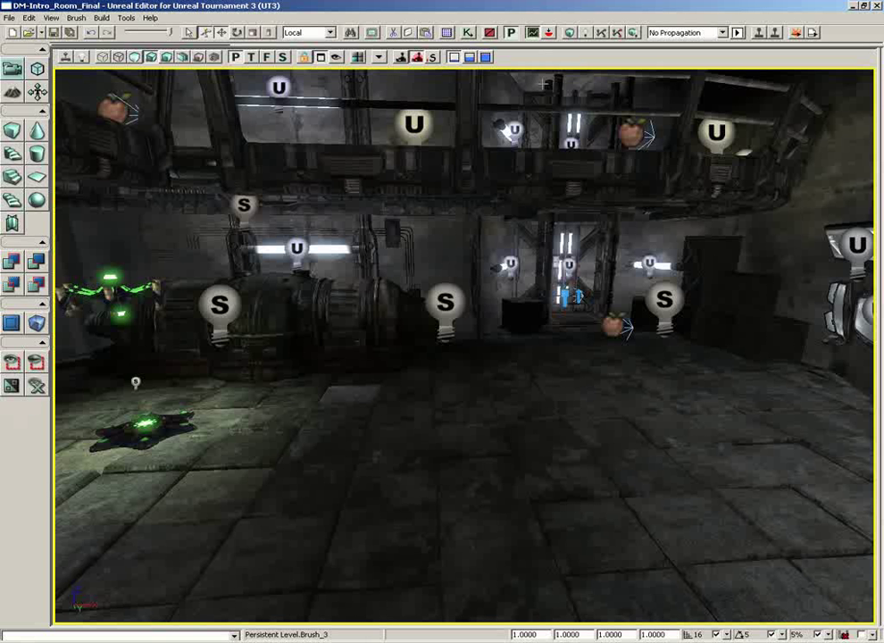
mouse_move(550, 32)
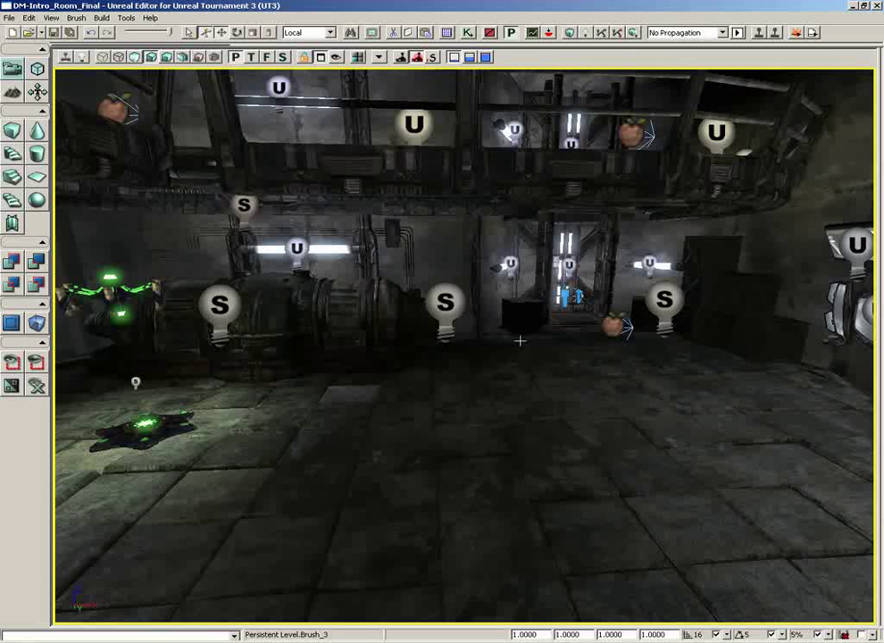
mouse_move(565, 32)
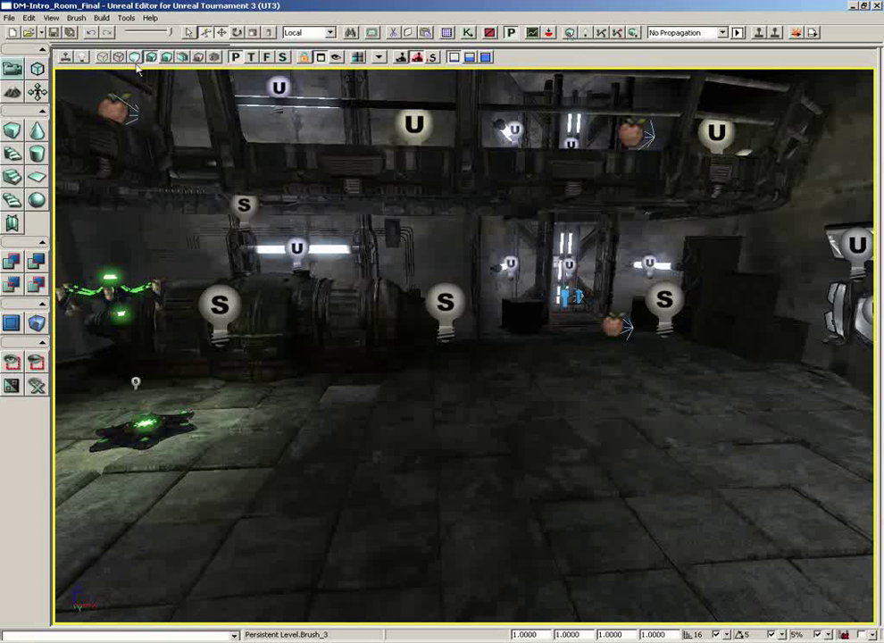
Bring up the Build menu's list of level build options over the metal hall.
click(102, 18)
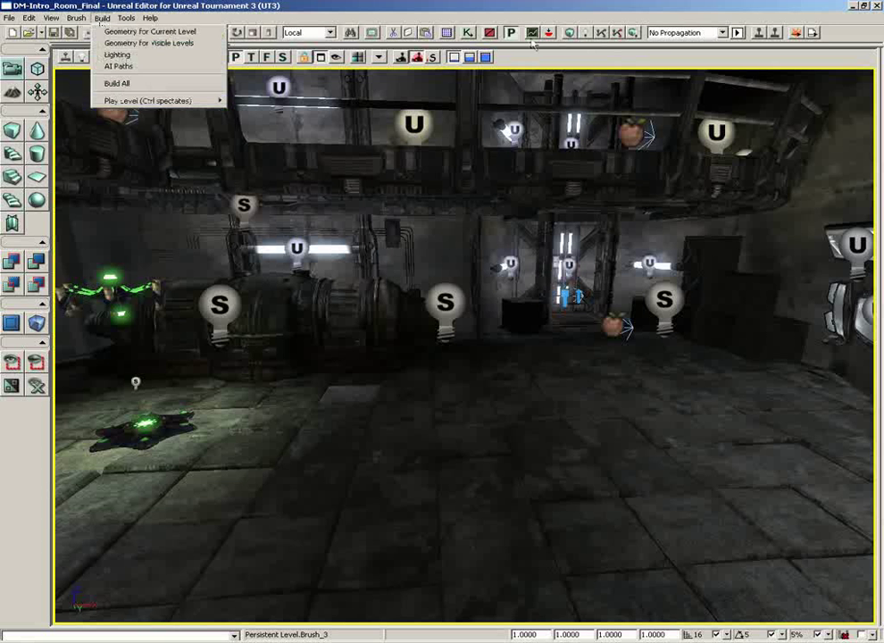
Rebuild the level and dismiss the Map Check report about paths and lighting.
click(116, 82)
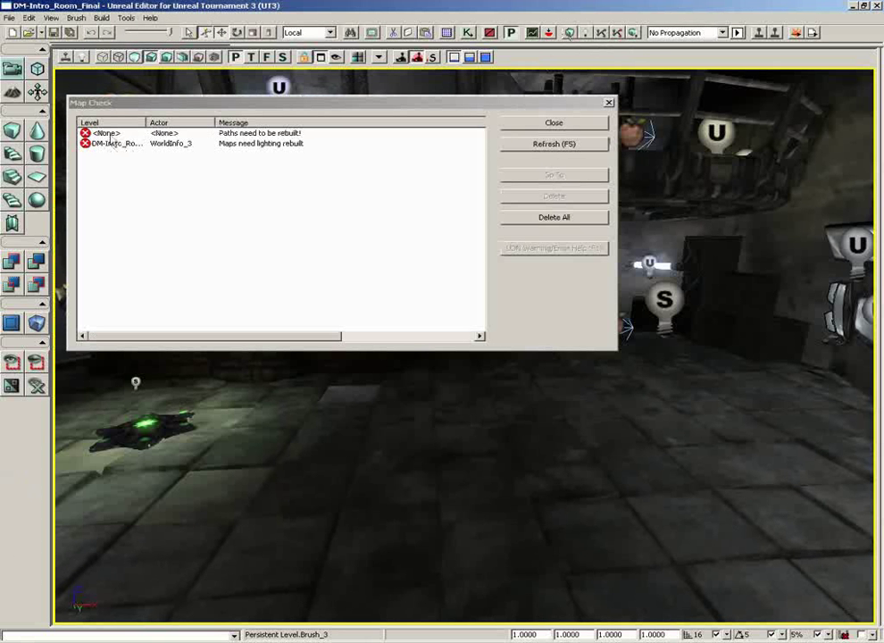
click(554, 122)
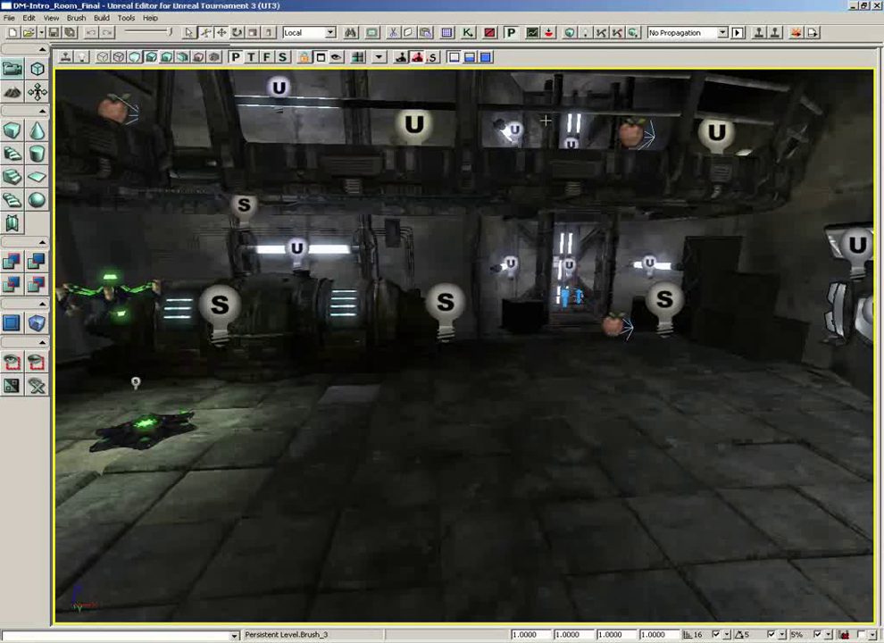
mouse_move(582, 32)
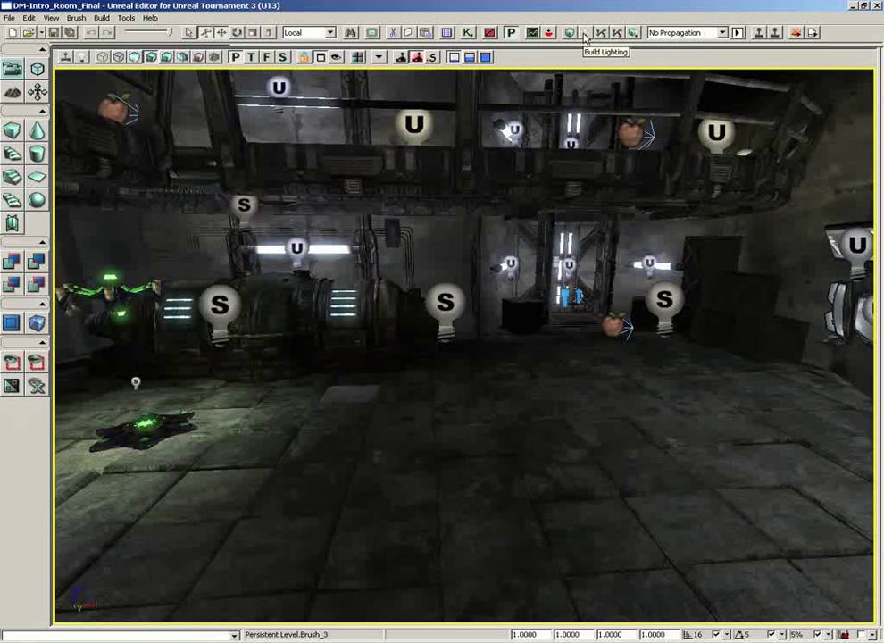
mouse_move(600, 32)
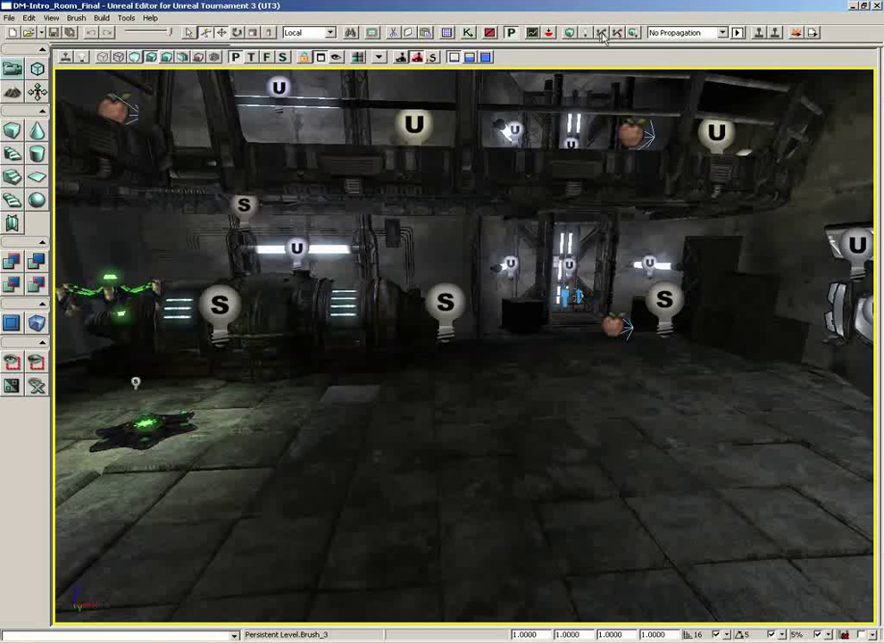
mouse_move(618, 32)
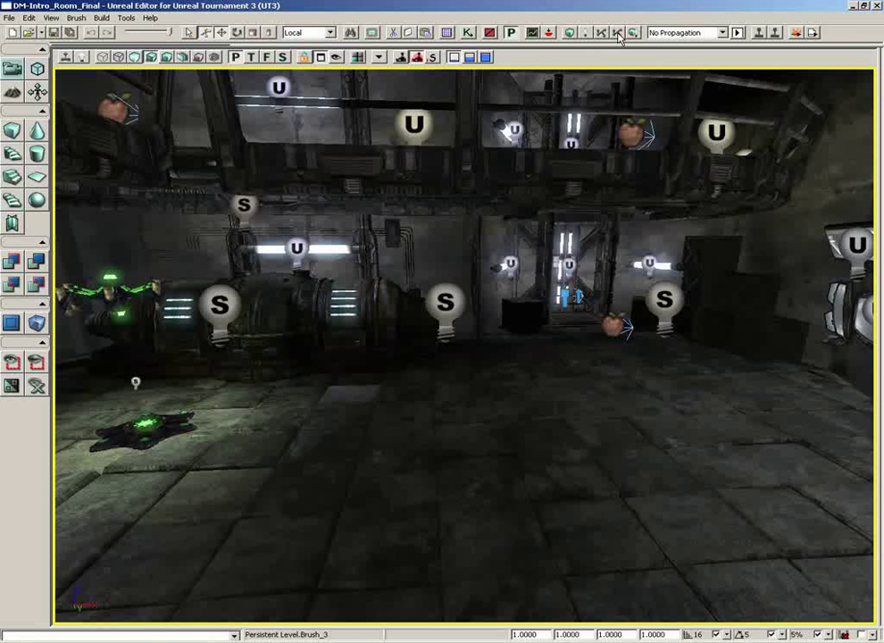
mouse_move(633, 32)
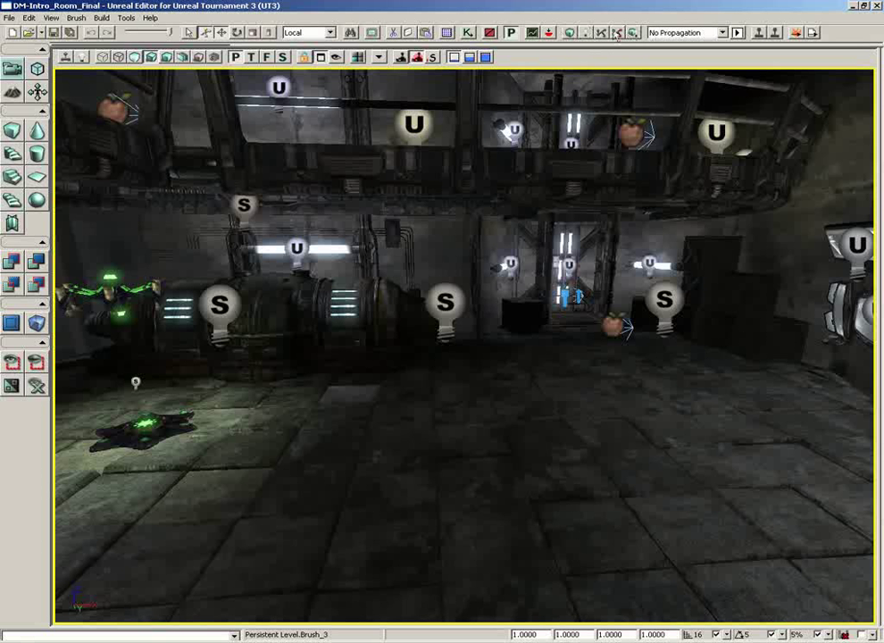
mouse_move(635, 89)
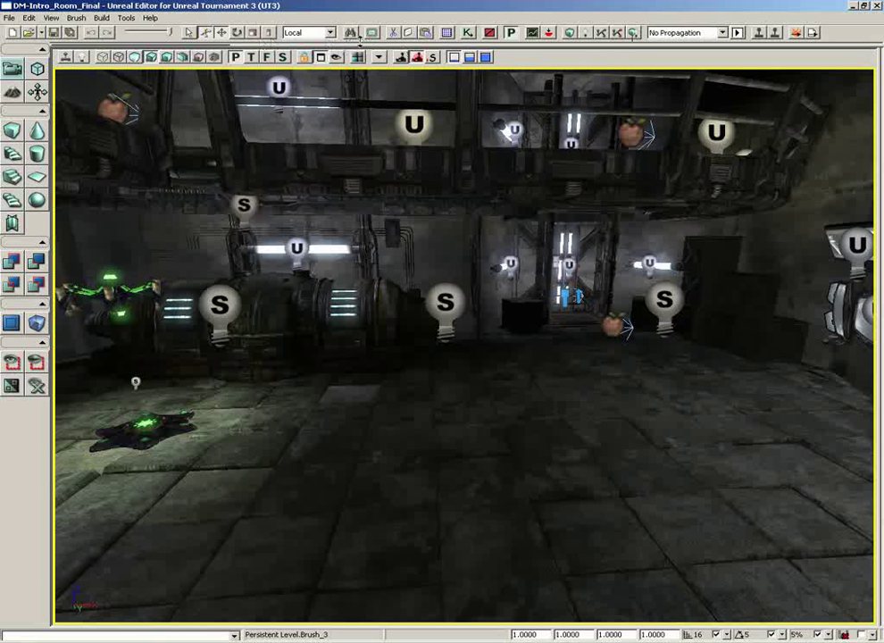
mouse_move(357, 57)
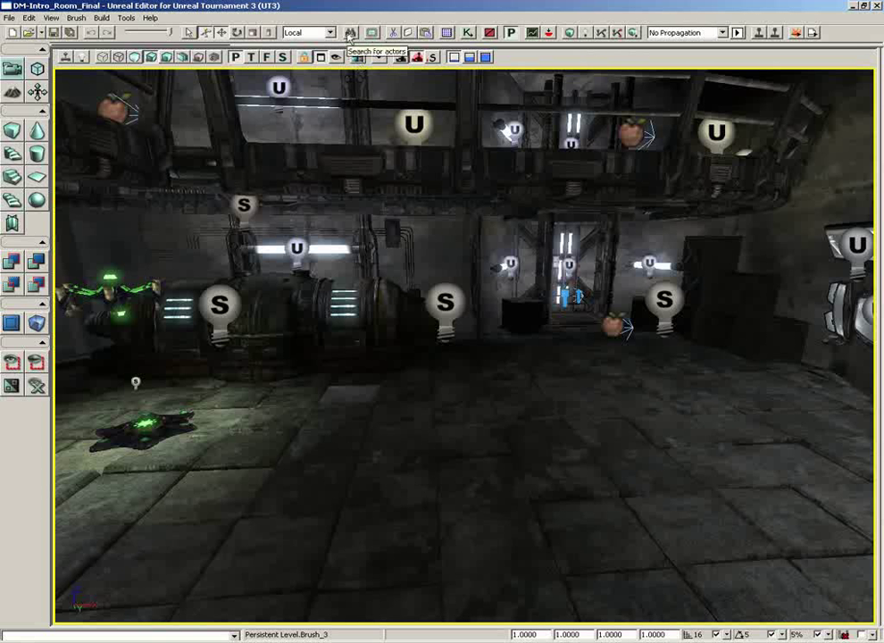